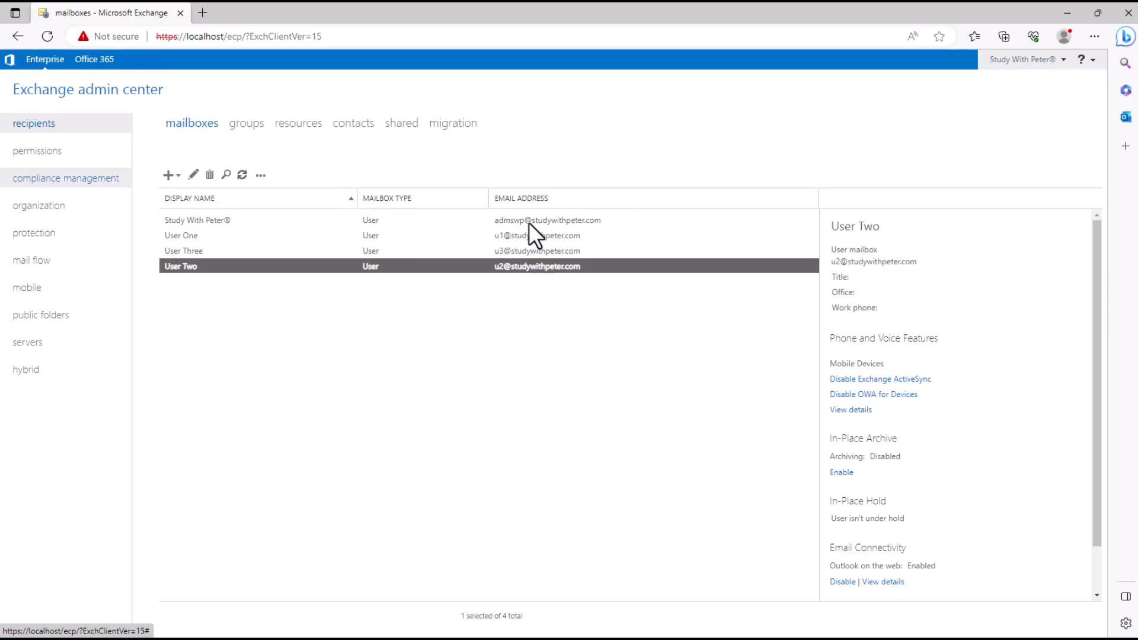
pyautogui.moveTo(472, 262)
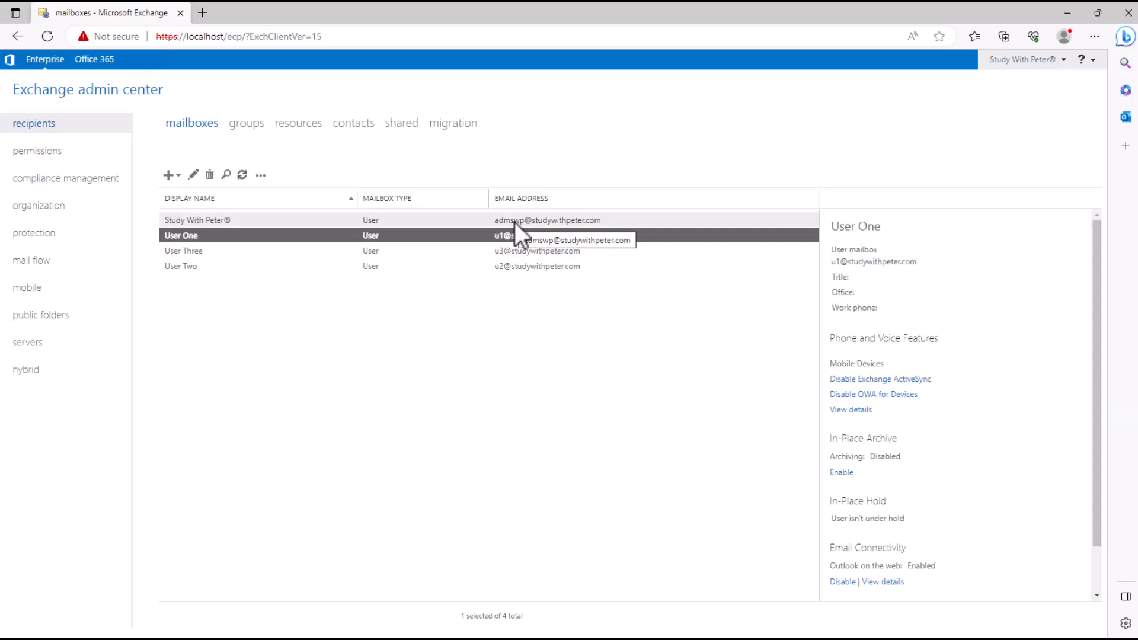
# Step: Select the User One mailbox, then the User Three mailbox, in the mailbox list
pyautogui.click(196, 220)
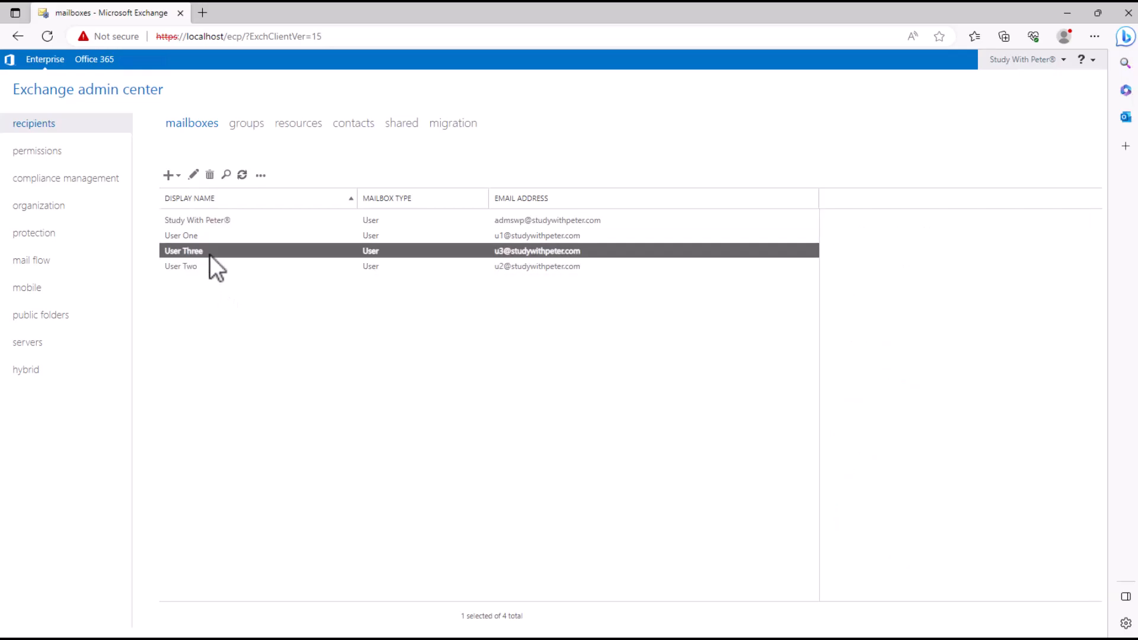
pyautogui.click(180, 235)
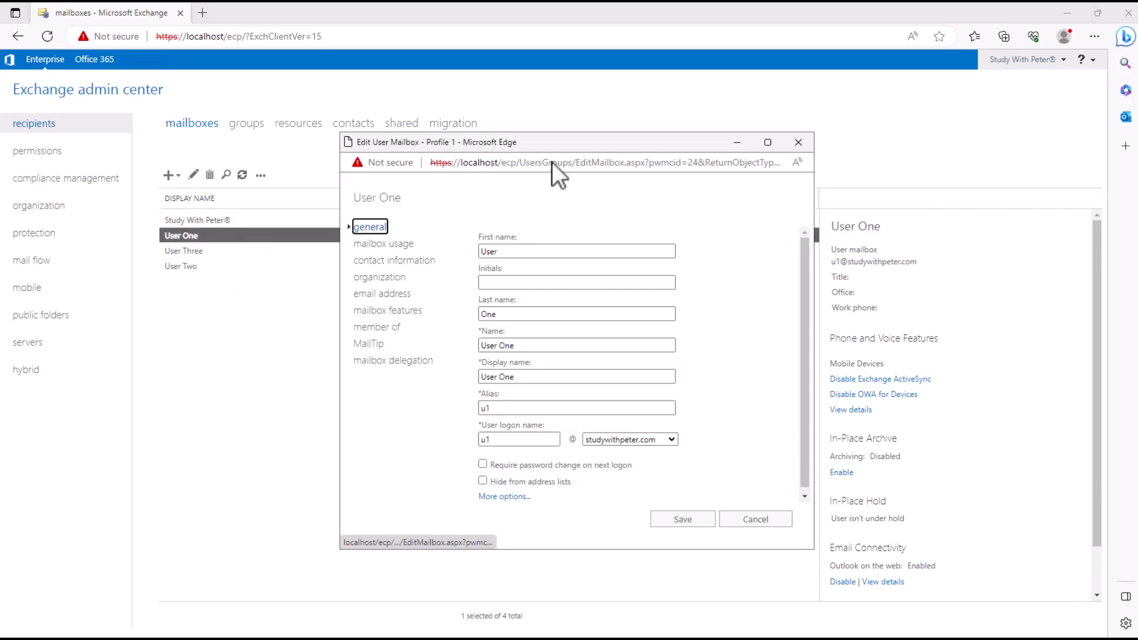
# Step: Check User One's mailbox usage and custom quota options, then cancel without saving
pyautogui.moveTo(558, 141); pyautogui.dragTo(527, 147)
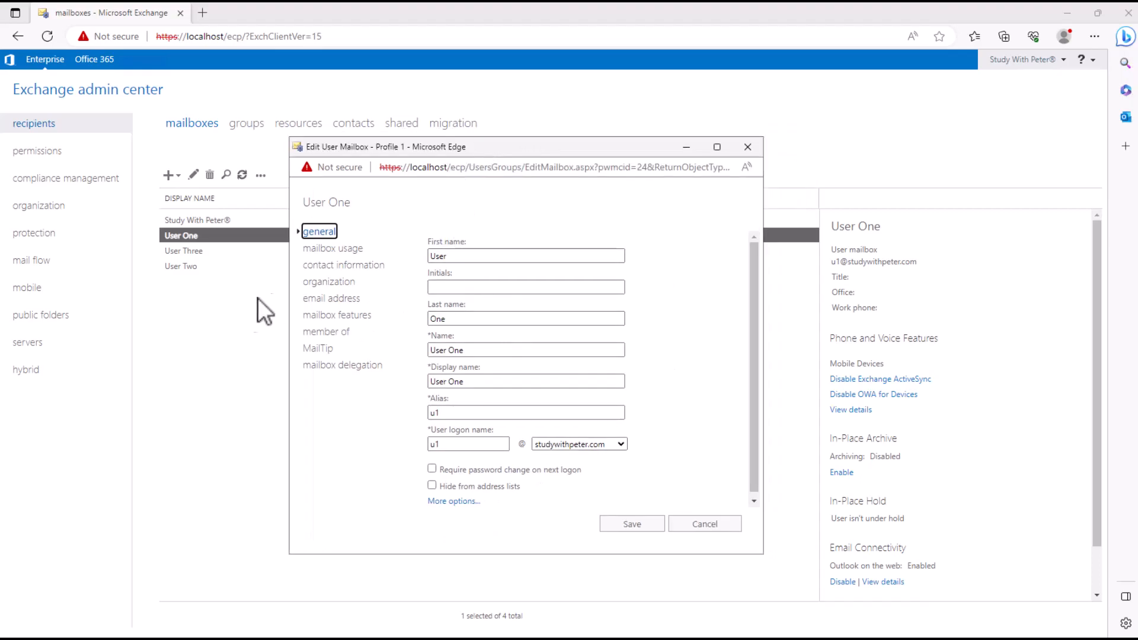
pyautogui.moveTo(511, 323)
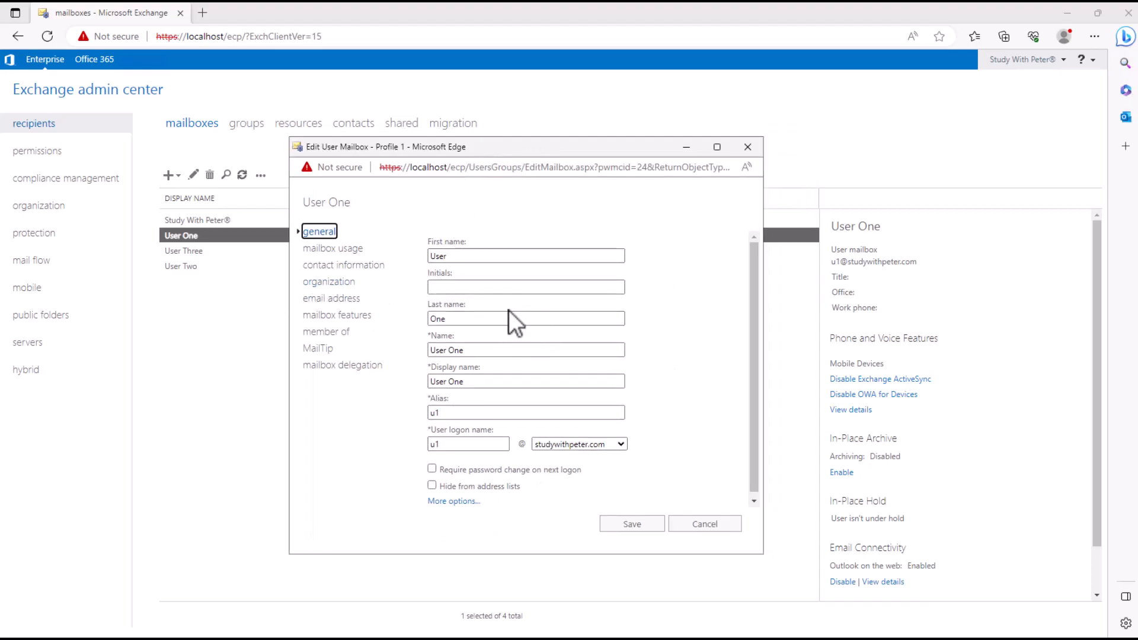
pyautogui.click(333, 248)
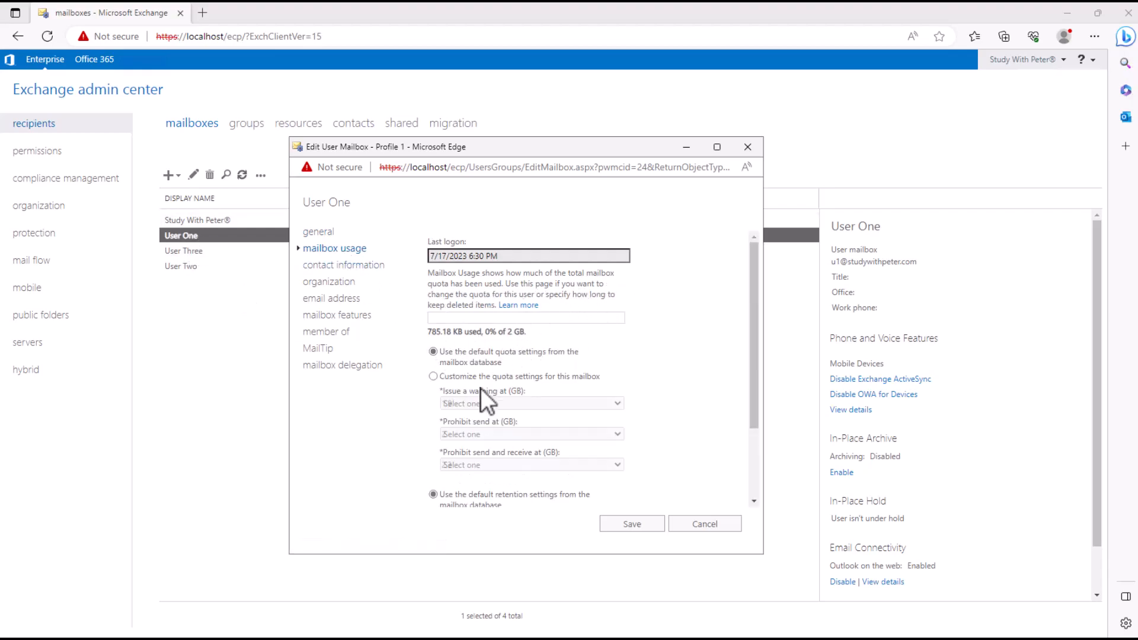
pyautogui.scroll(-3)
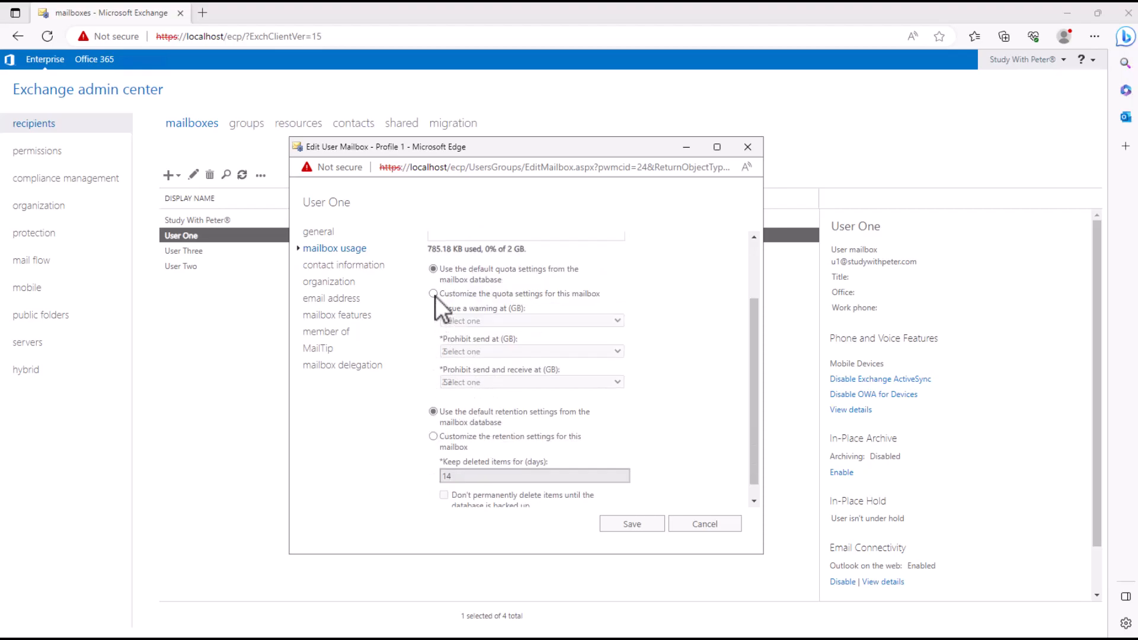
pyautogui.click(433, 294)
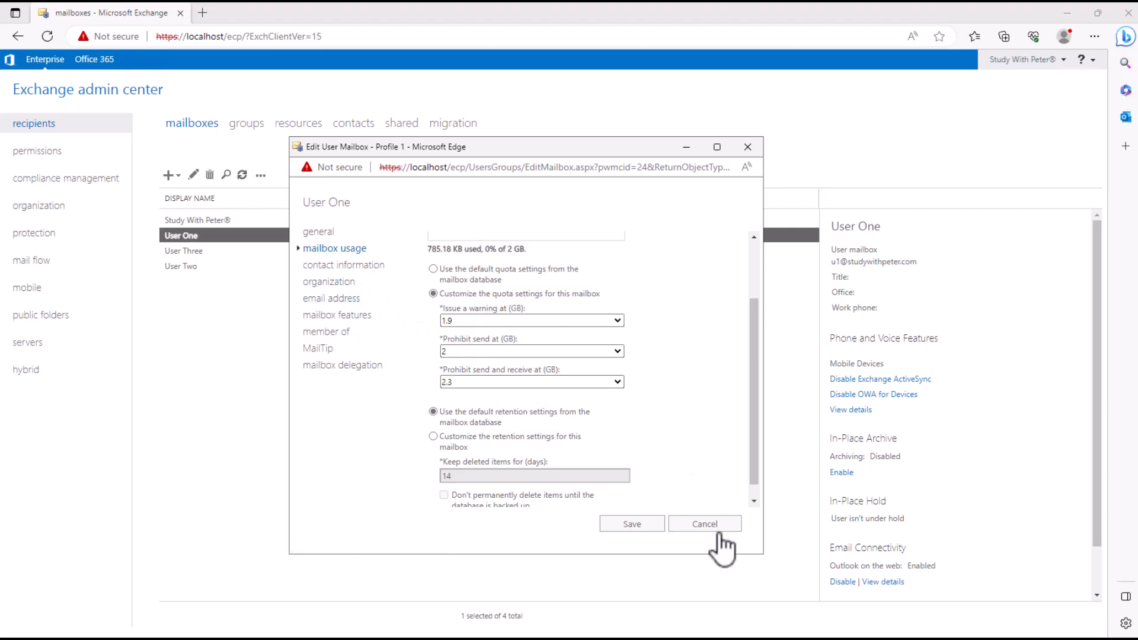
pyautogui.click(703, 523)
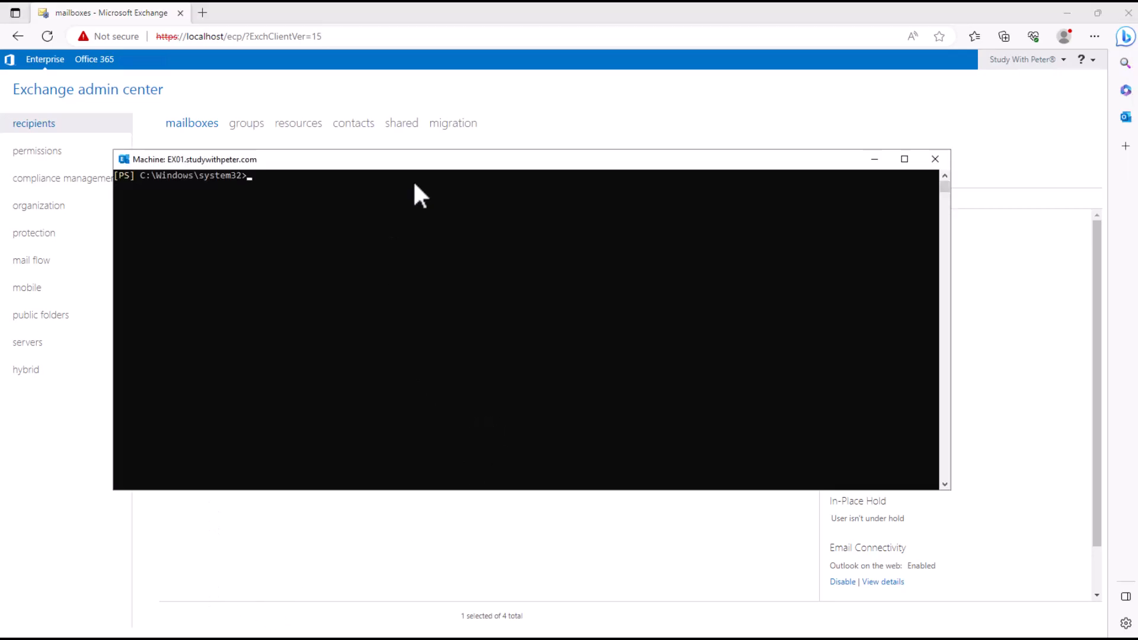
# Step: Move the Exchange Management Shell window to show the mailbox quota listing
pyautogui.moveTo(291, 159); pyautogui.dragTo(345, 209)
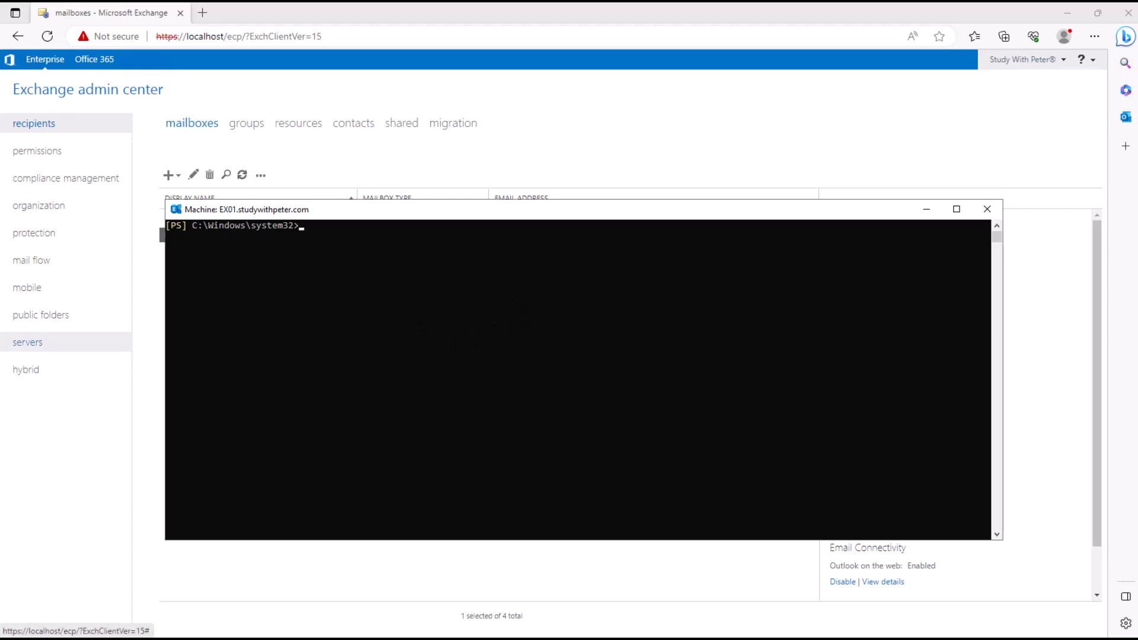
pyautogui.moveTo(355, 274)
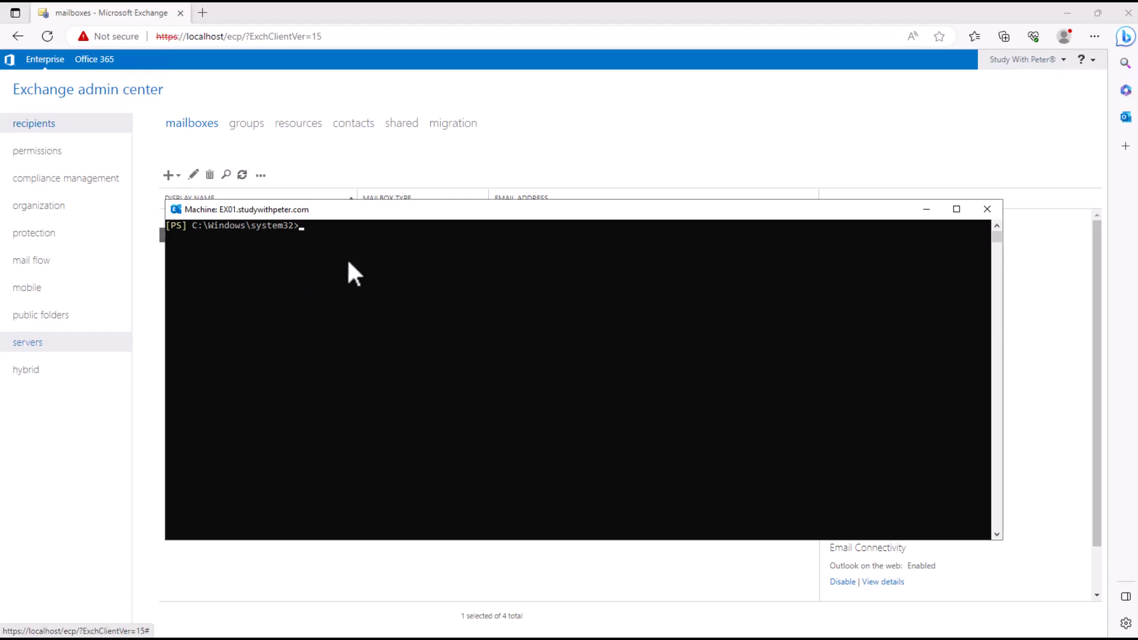
pyautogui.moveTo(355, 268)
pyautogui.write('Get-Mailbox | Format-Table Name, ProhibitSendQuota, ProhibitSendReceiveQuota, IssueWarningQuota')
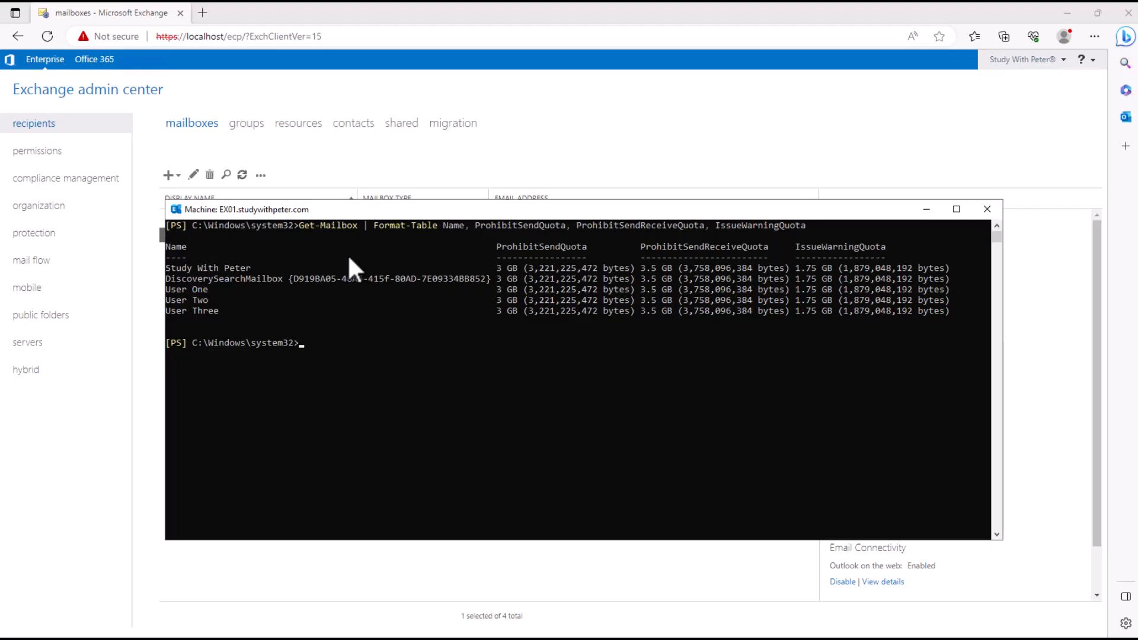
pyautogui.moveTo(406, 265)
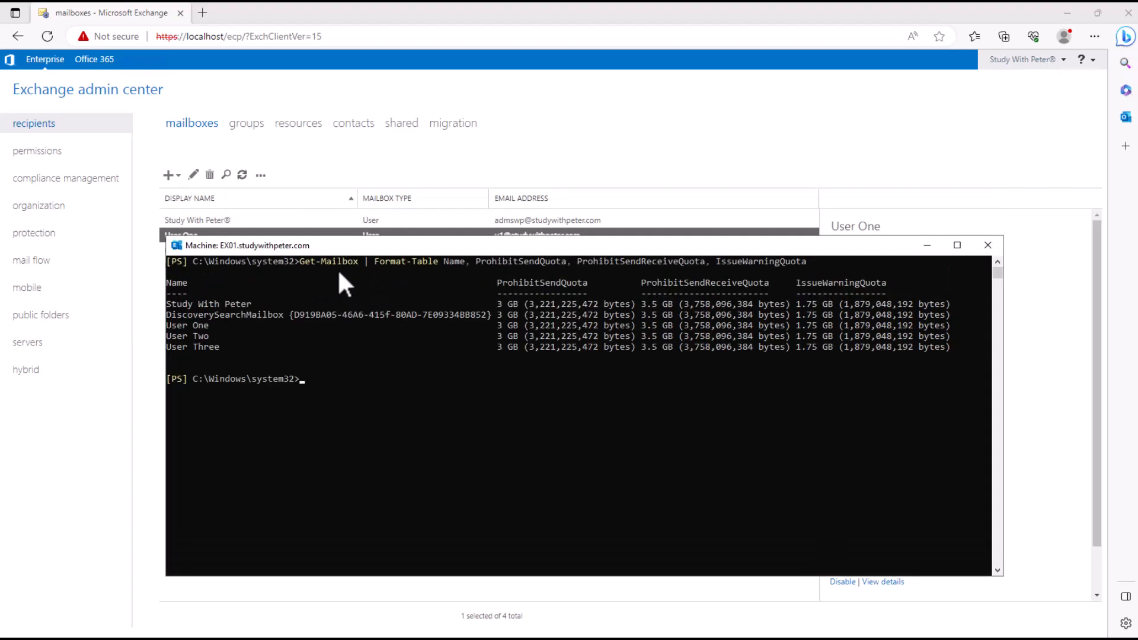
pyautogui.moveTo(442, 287)
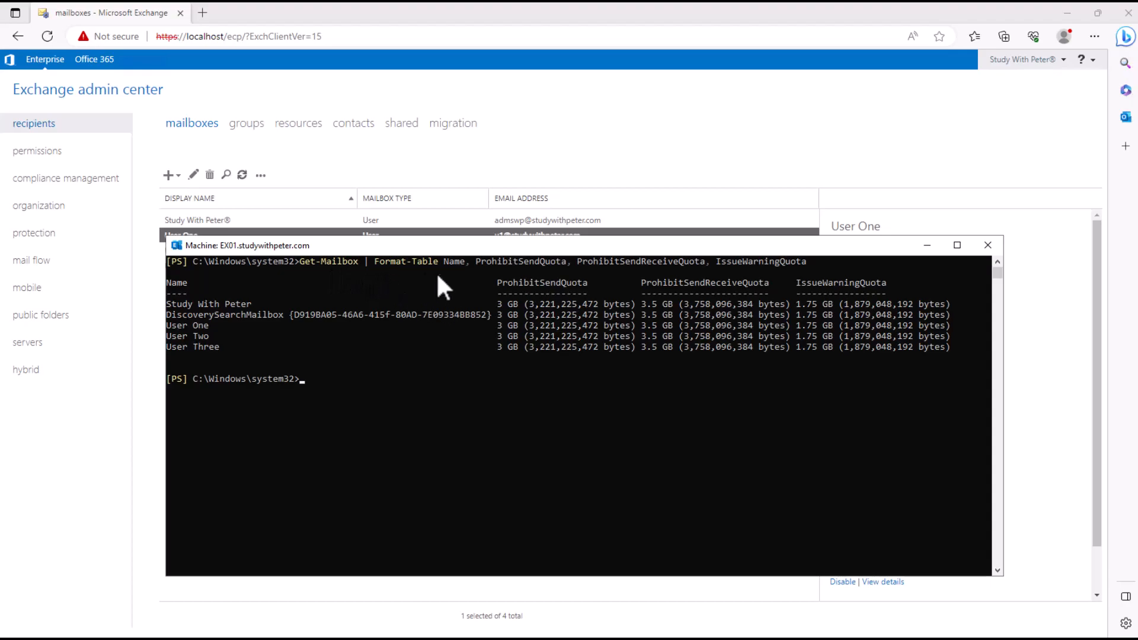
pyautogui.moveTo(697, 316)
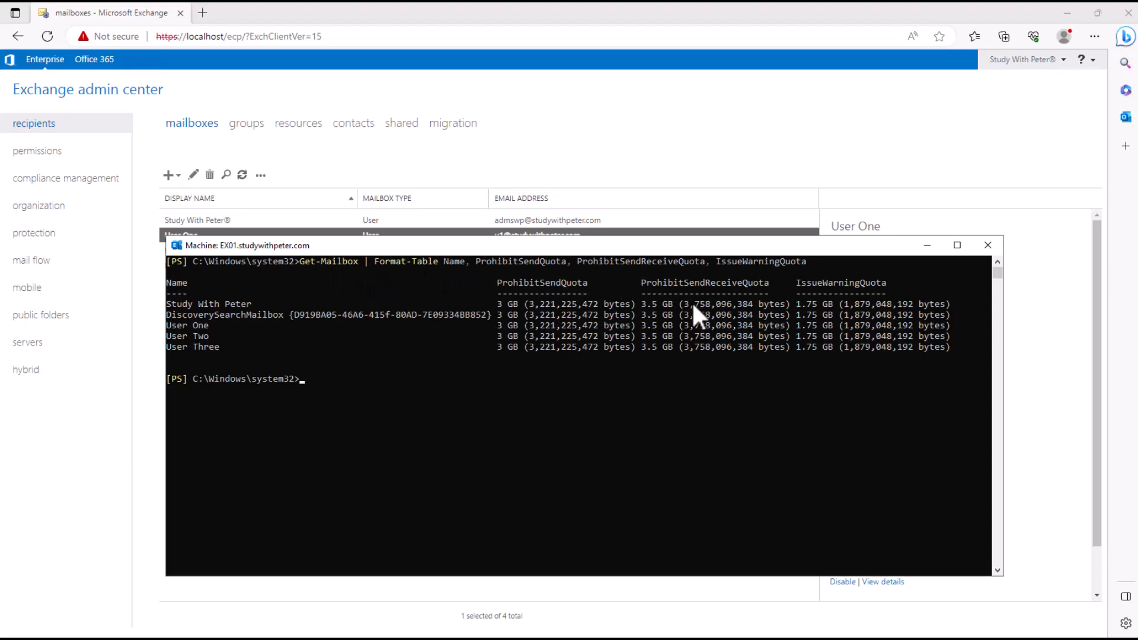
pyautogui.moveTo(576, 236)
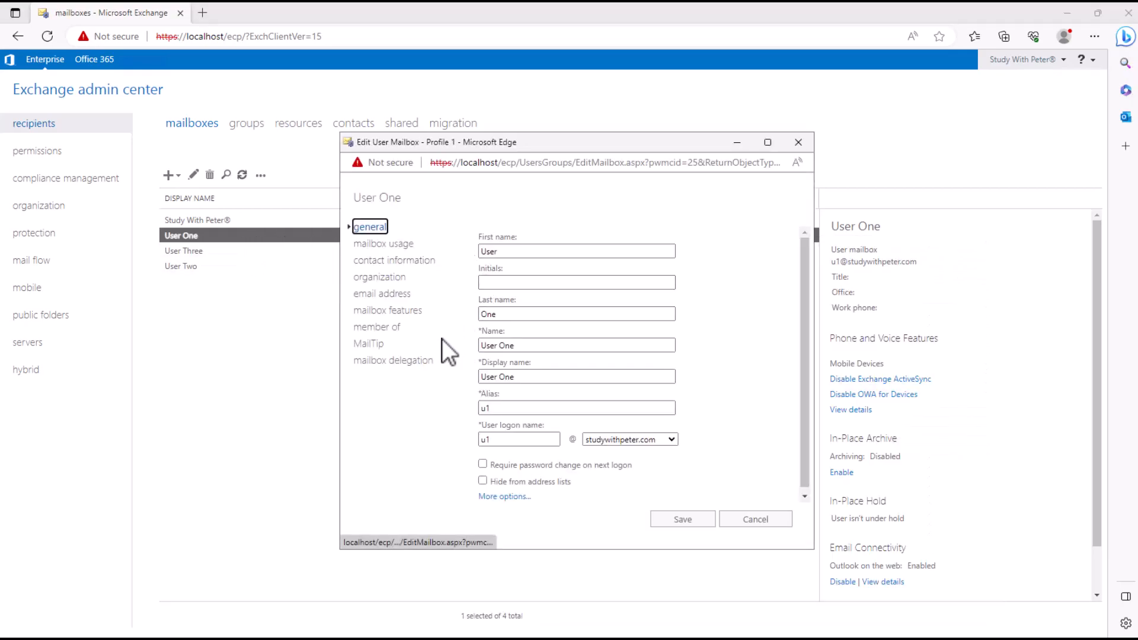
# Step: Show User One's mailbox usage and expand its additional quota options
pyautogui.click(385, 243)
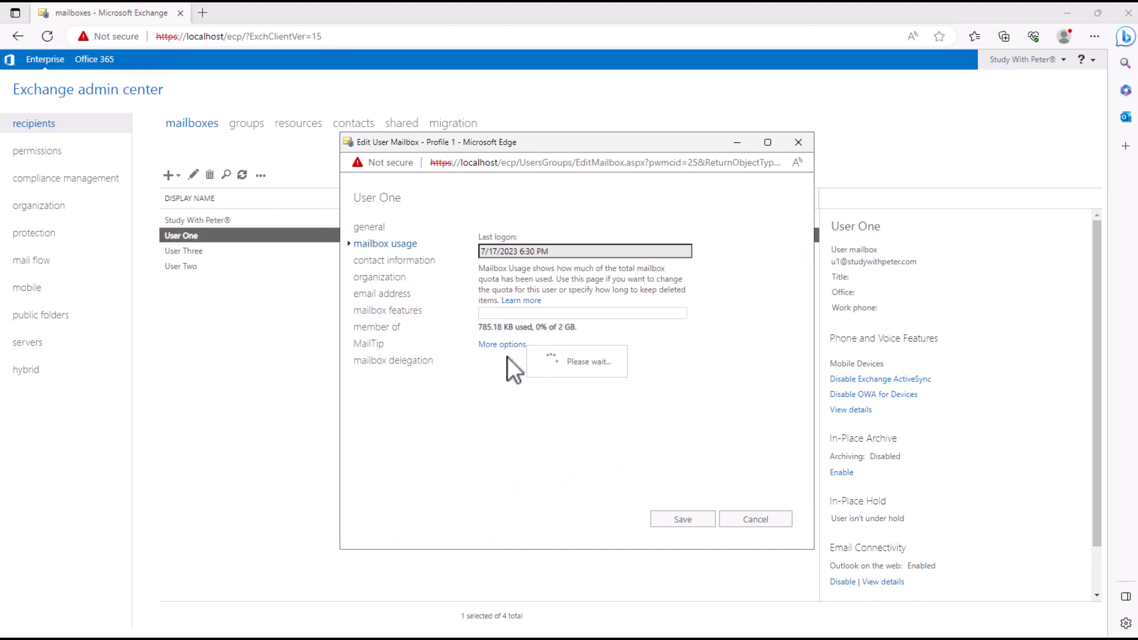
pyautogui.click(502, 345)
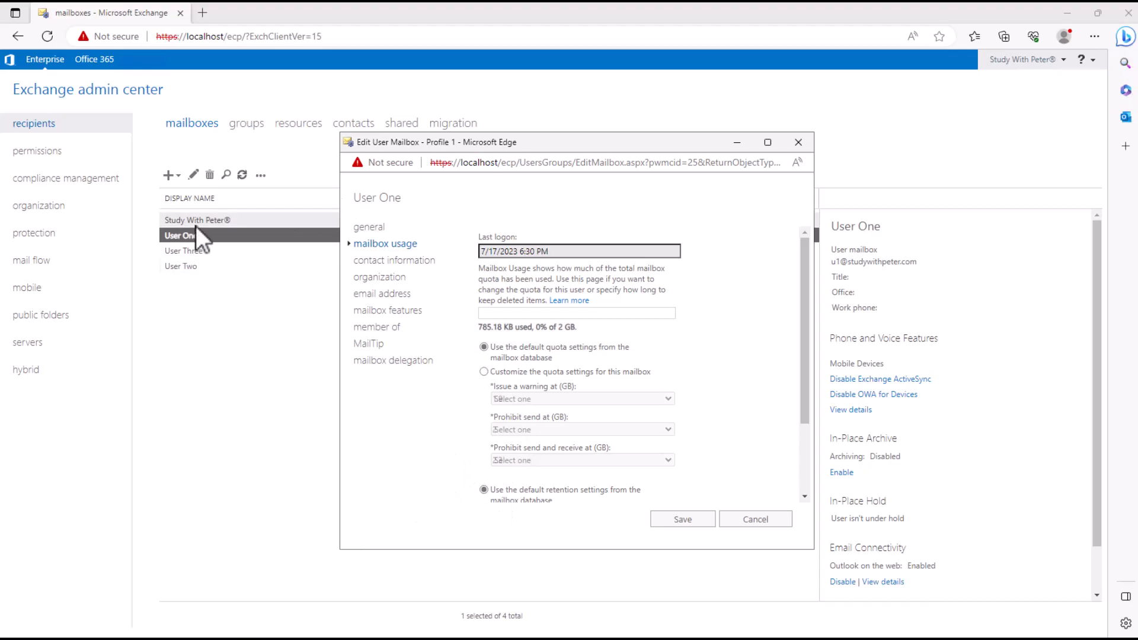
pyautogui.click(196, 235)
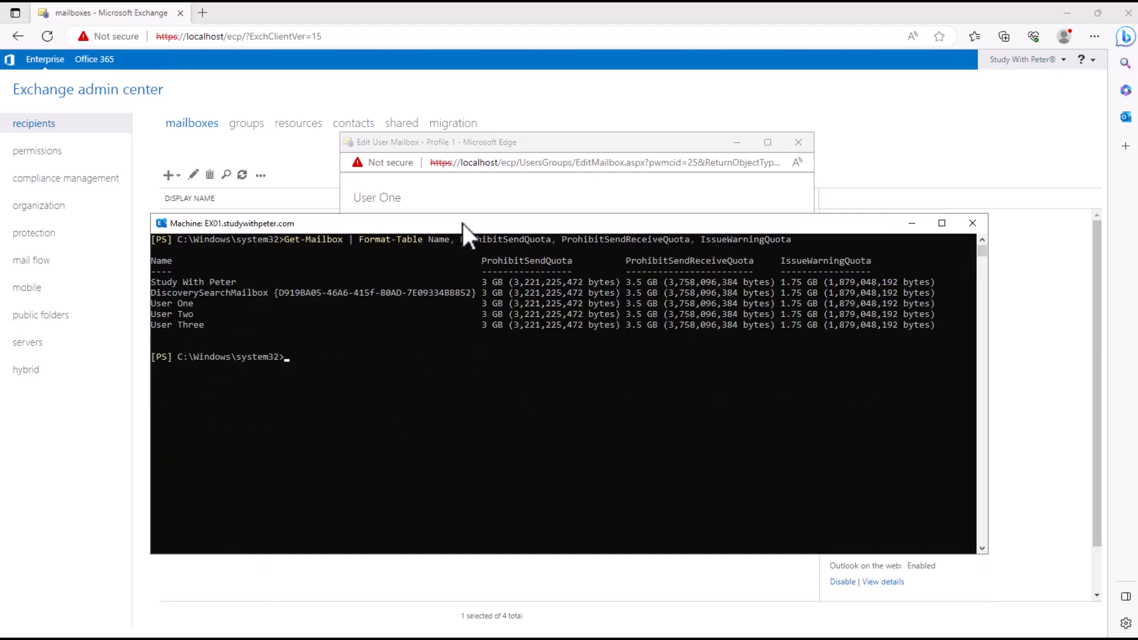
pyautogui.moveTo(413, 362)
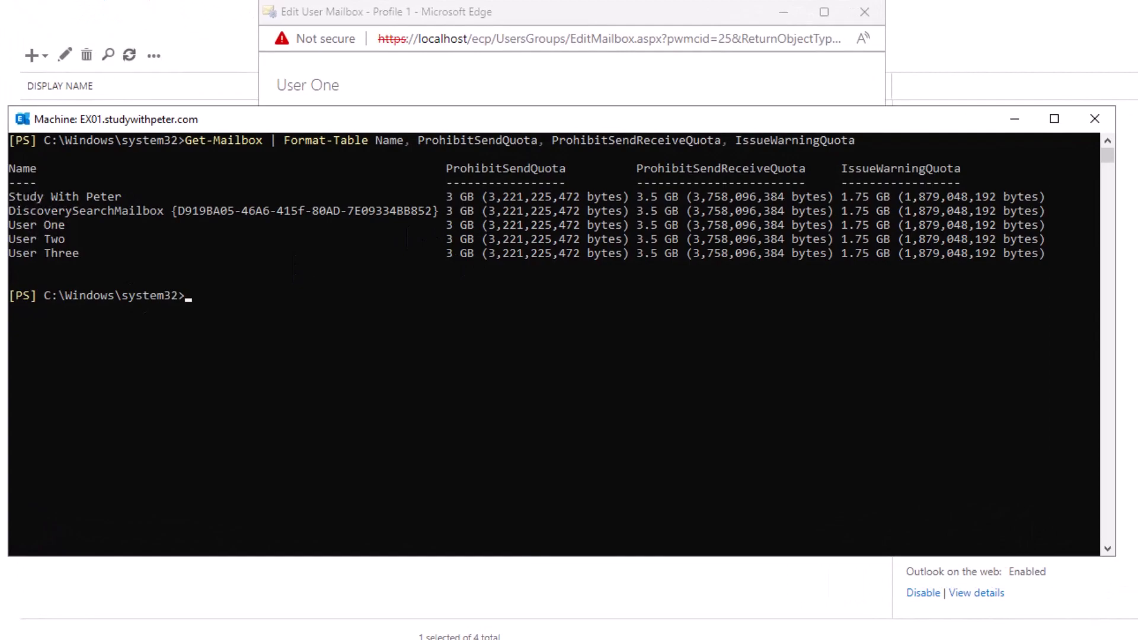
pyautogui.moveTo(617, 334)
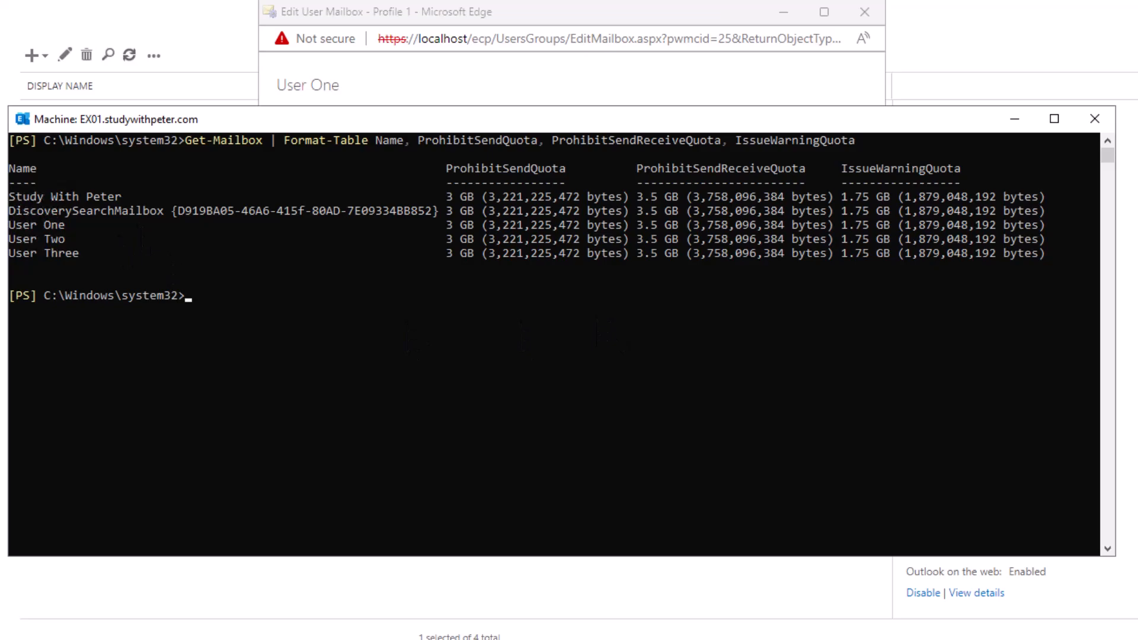
pyautogui.moveTo(449, 366)
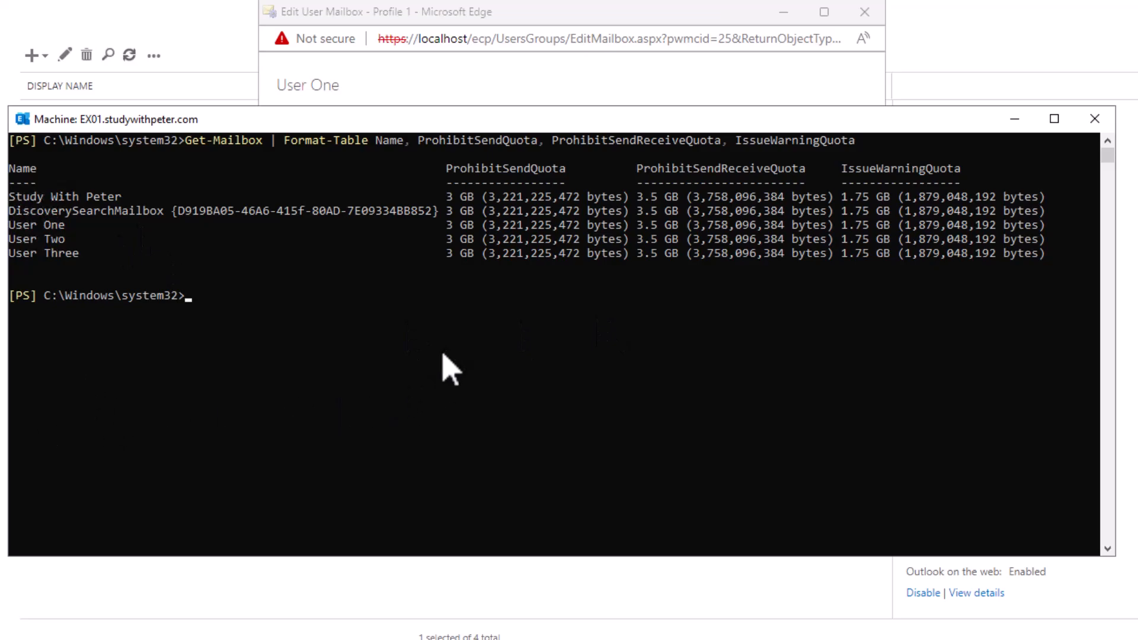
pyautogui.moveTo(446, 370)
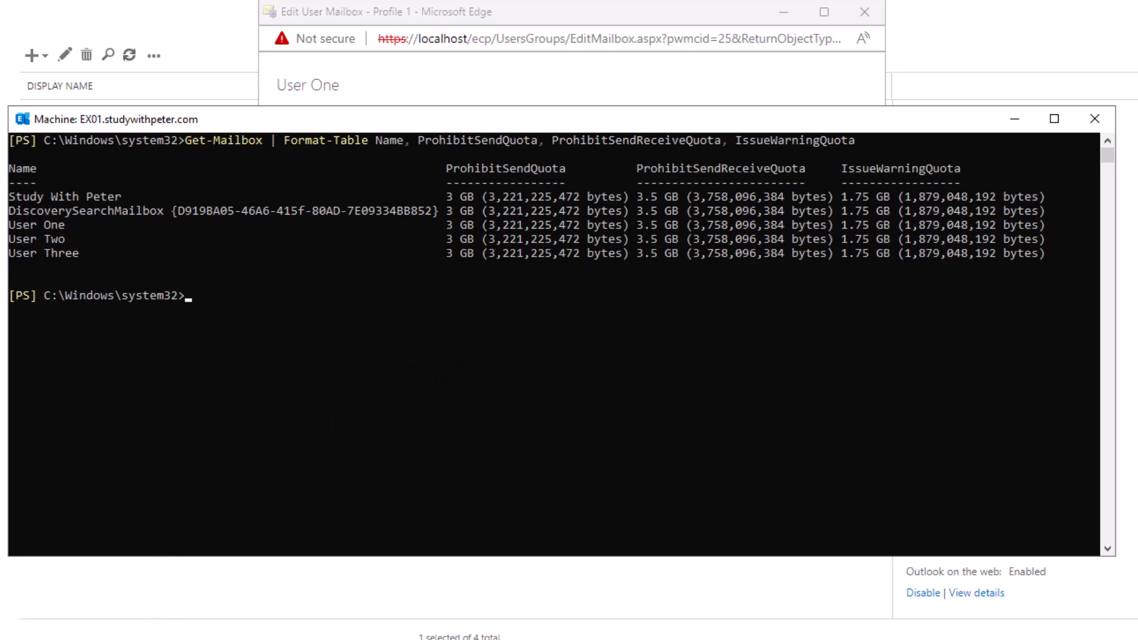
# Step: Enter the Set-Mailbox command for 2GB send, 2.5GB send/receive and 1.75GB warning quotas
pyautogui.write('Get-Mailbox | Set-Mailbox -ProhibitSendQuota 2GB -ProhibitSendReceiveQuota 2.5GB -IssueWarningQuota 1.75GB')
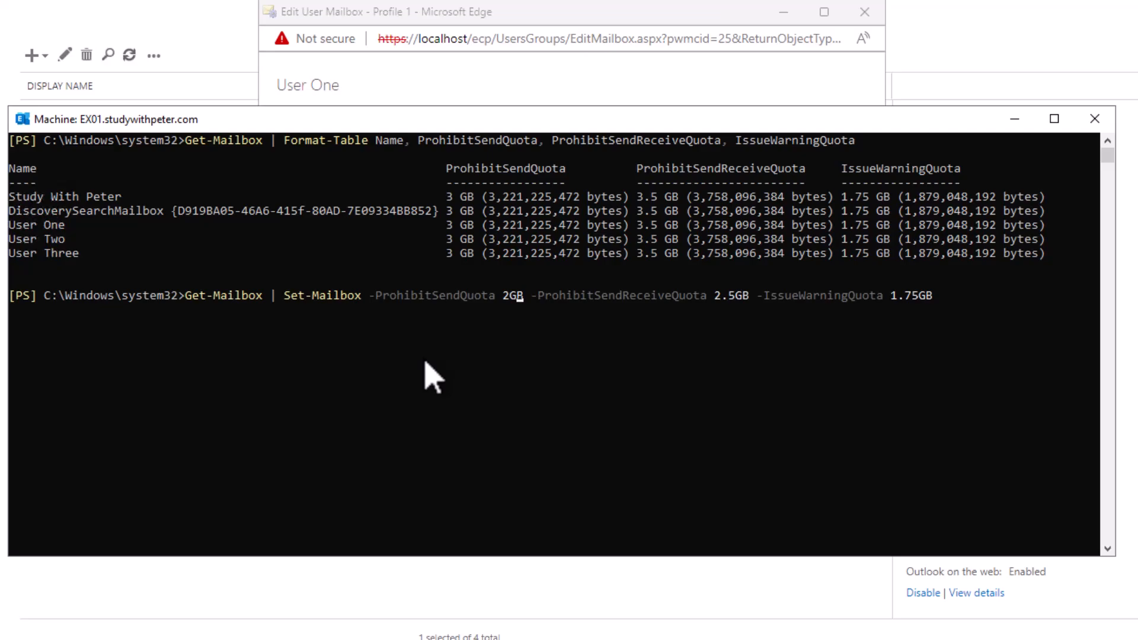
pyautogui.moveTo(705, 378)
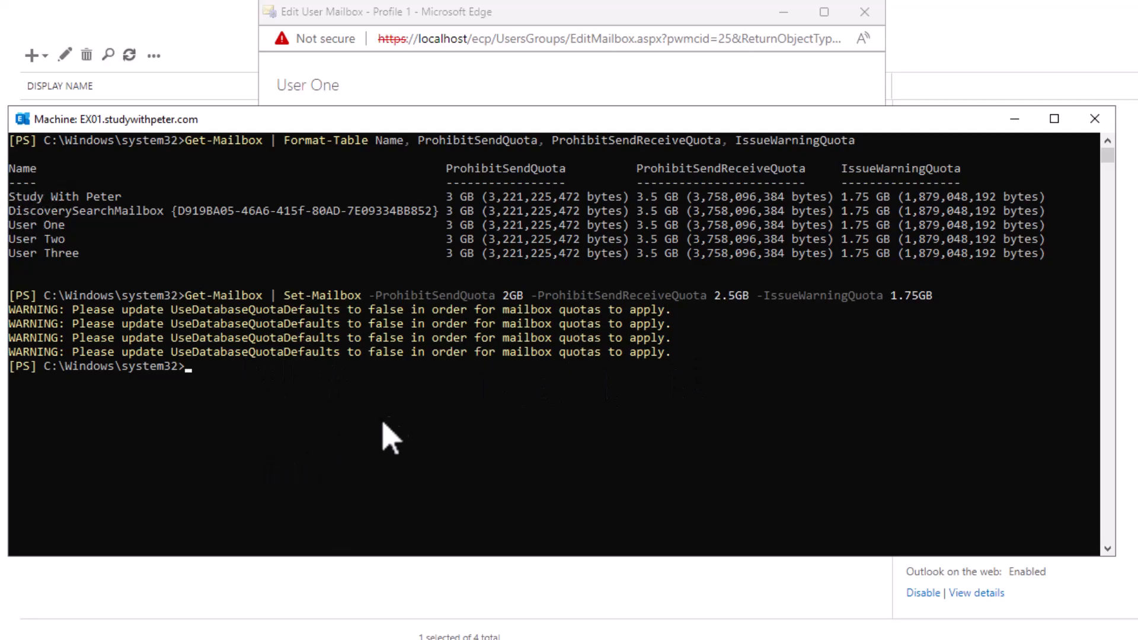
pyautogui.moveTo(392, 439)
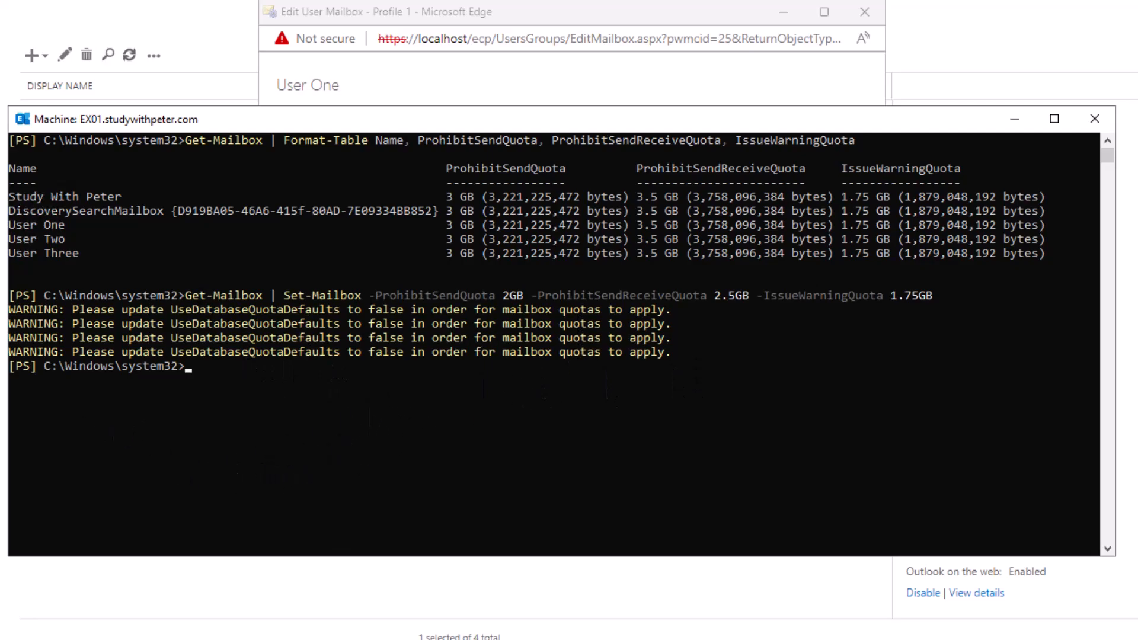
pyautogui.moveTo(807, 382)
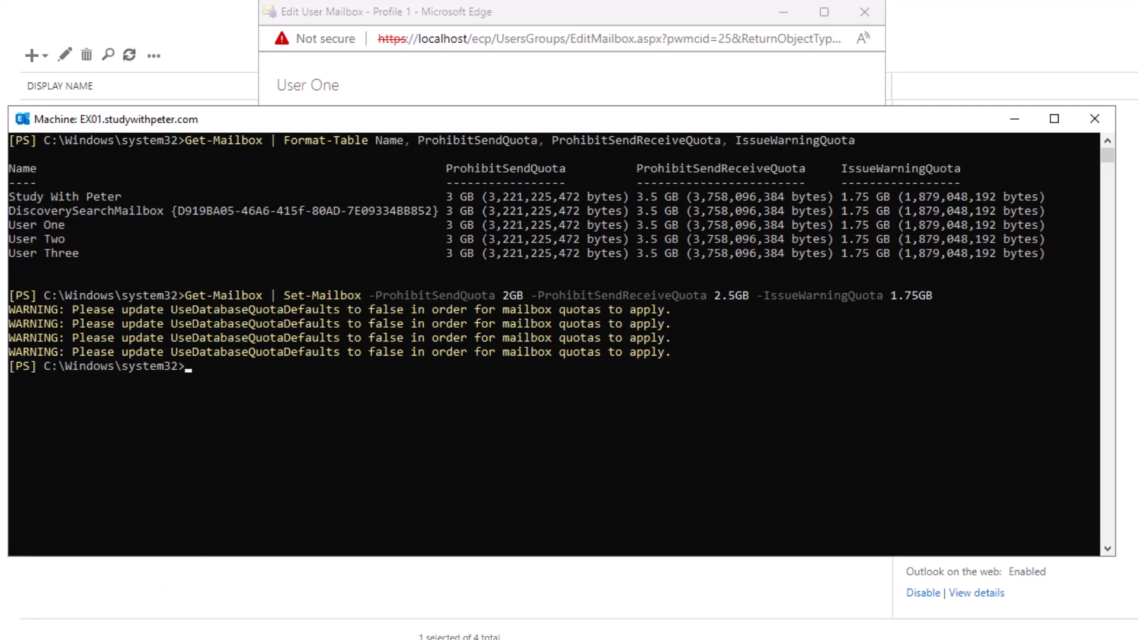
pyautogui.moveTo(728, 481)
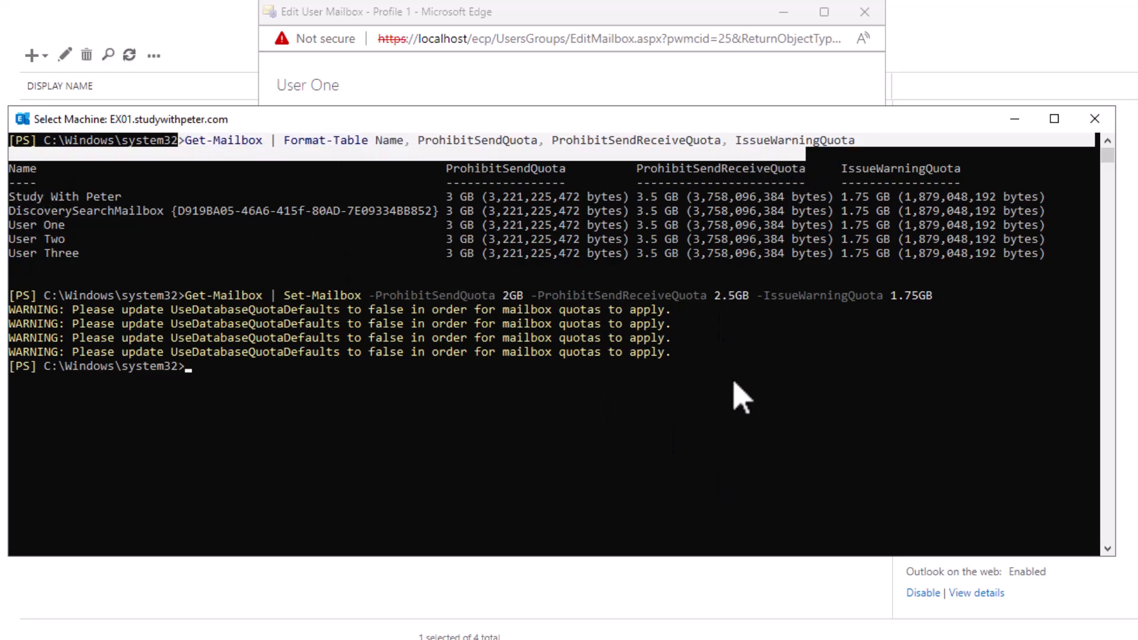
pyautogui.moveTo(715, 450)
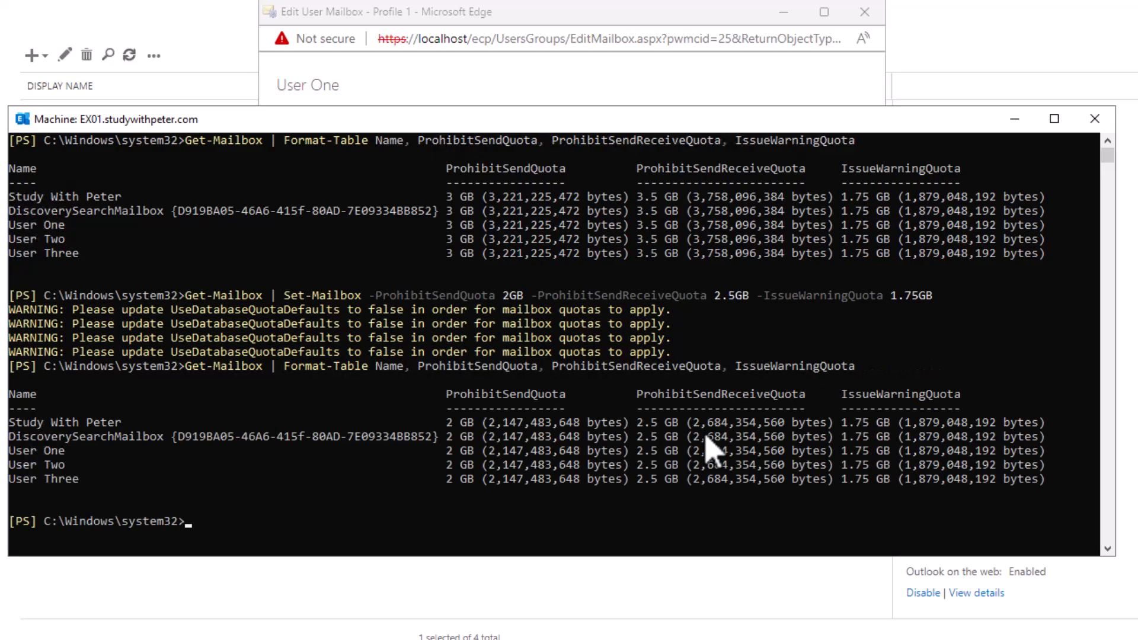
pyautogui.moveTo(465, 229)
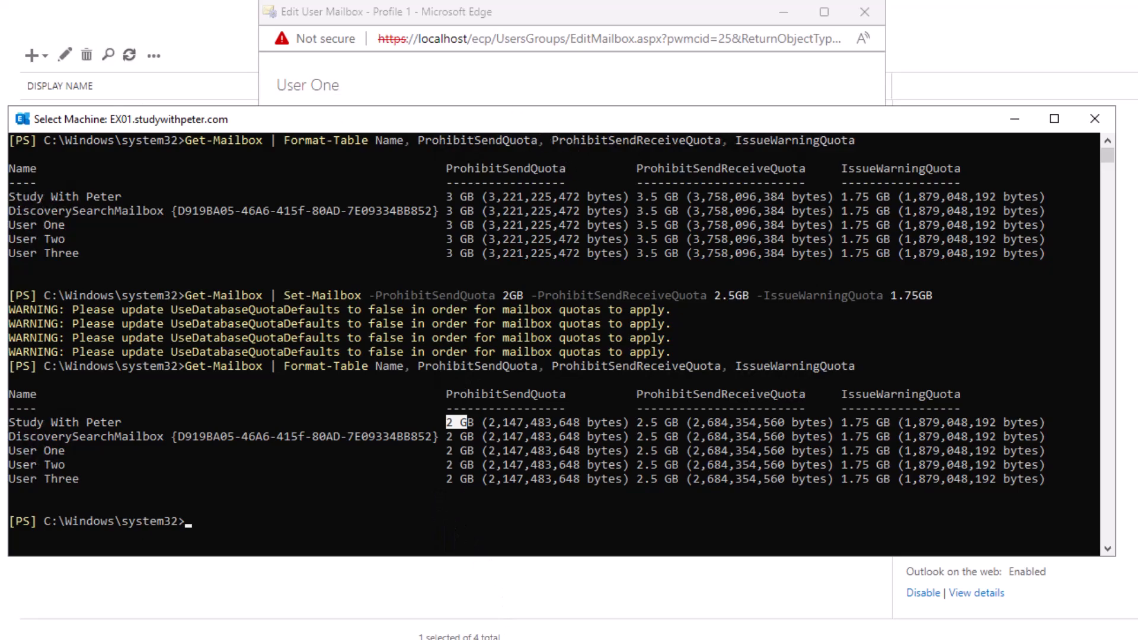
pyautogui.moveTo(825, 369)
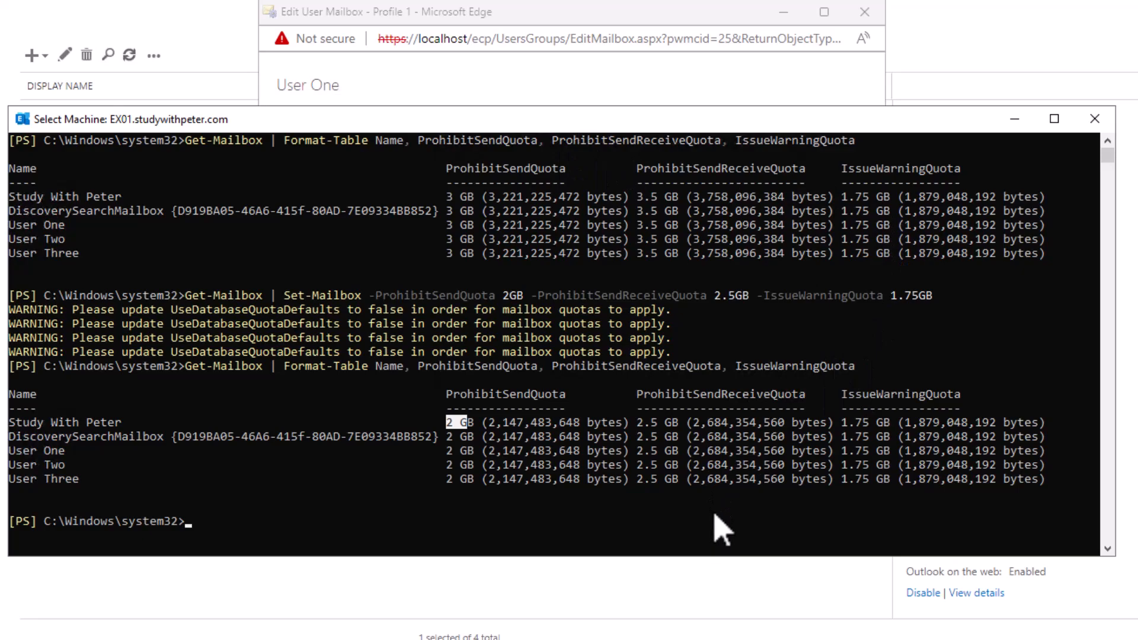
pyautogui.moveTo(601, 142)
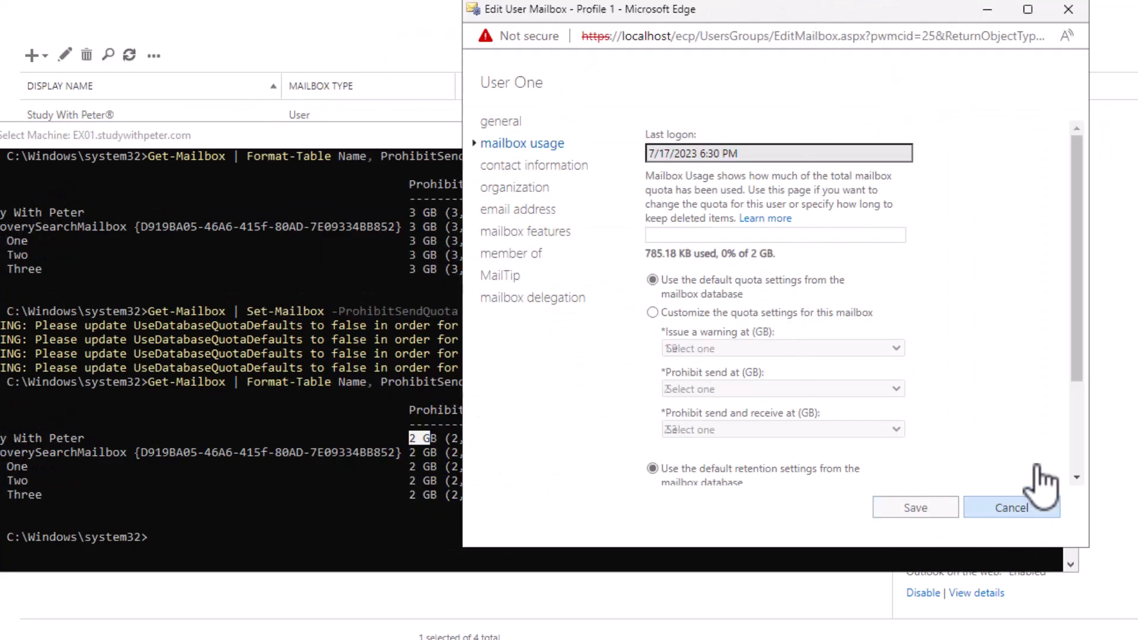
pyautogui.scroll(-3)
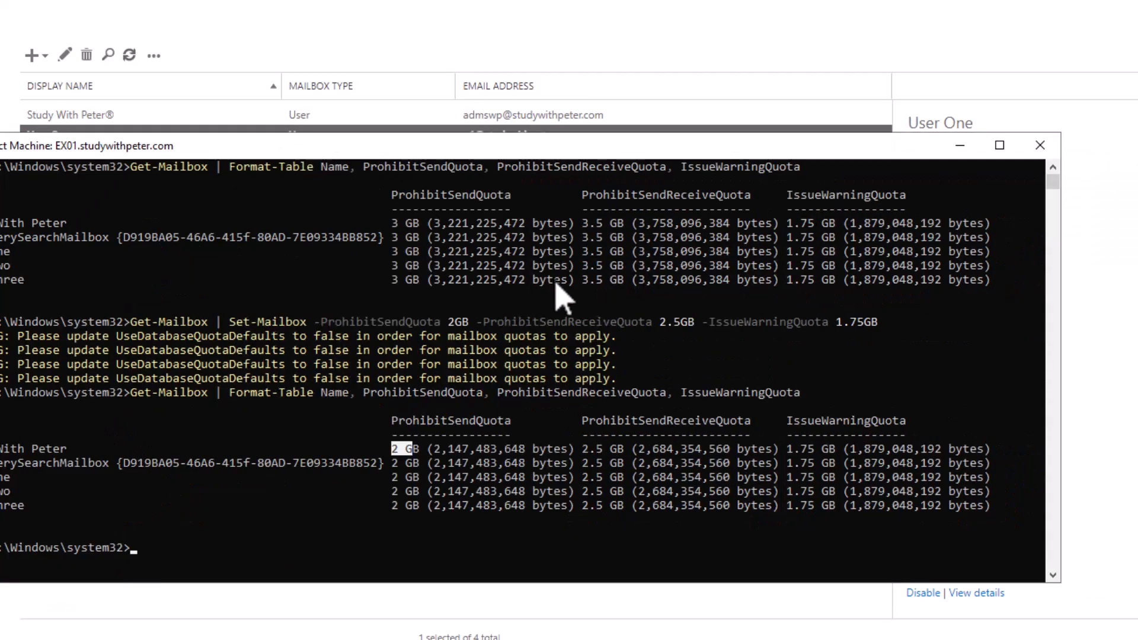
pyautogui.moveTo(700, 494)
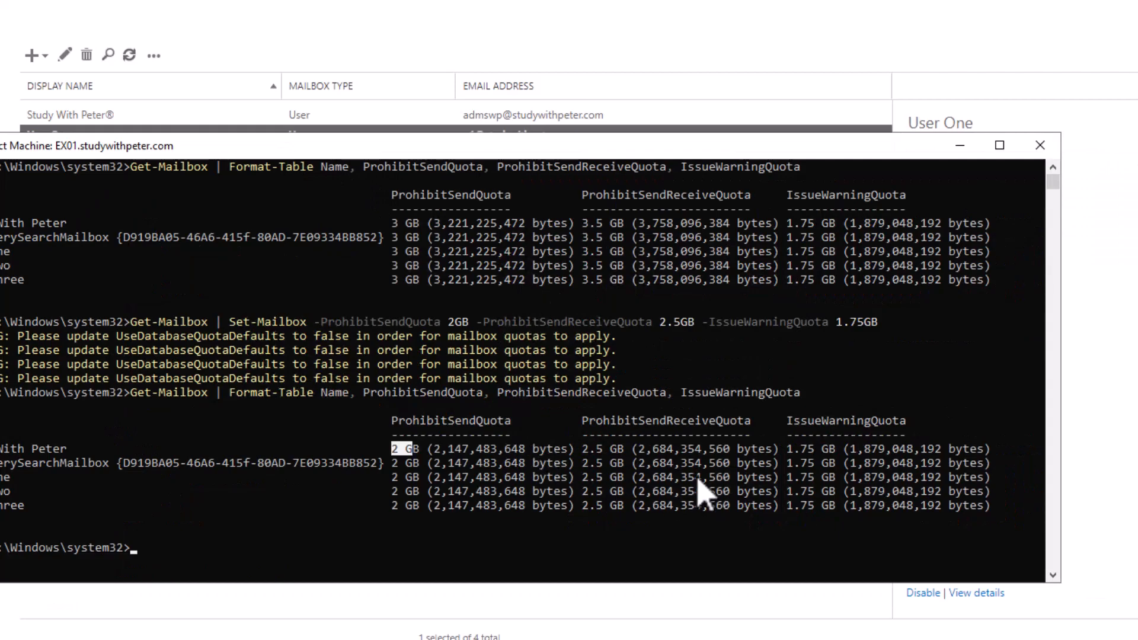
pyautogui.moveTo(479, 570)
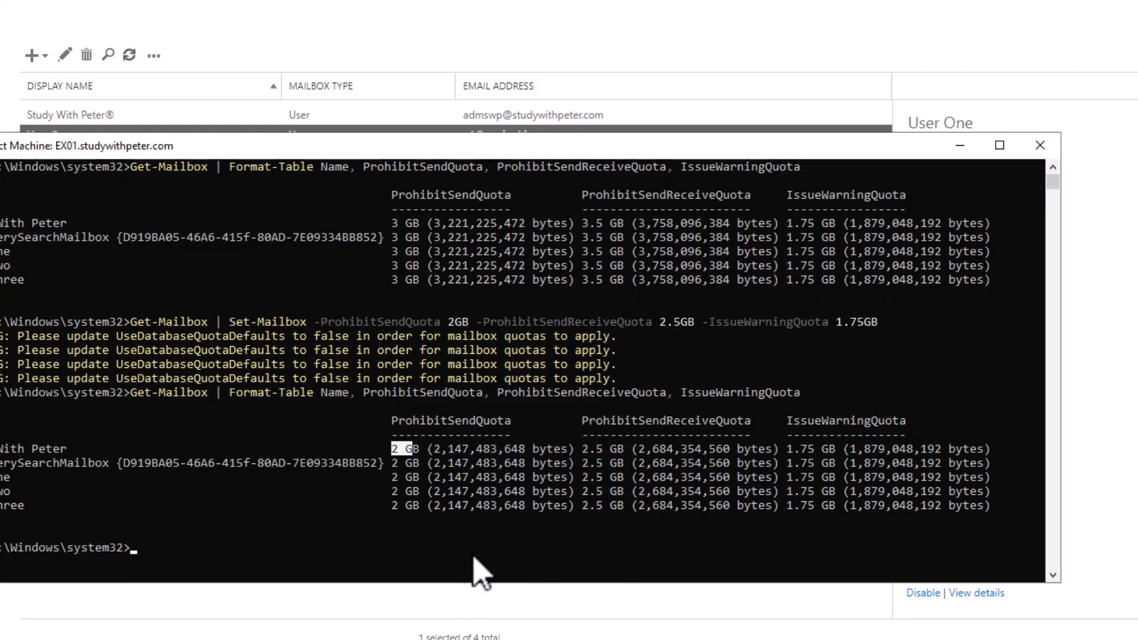